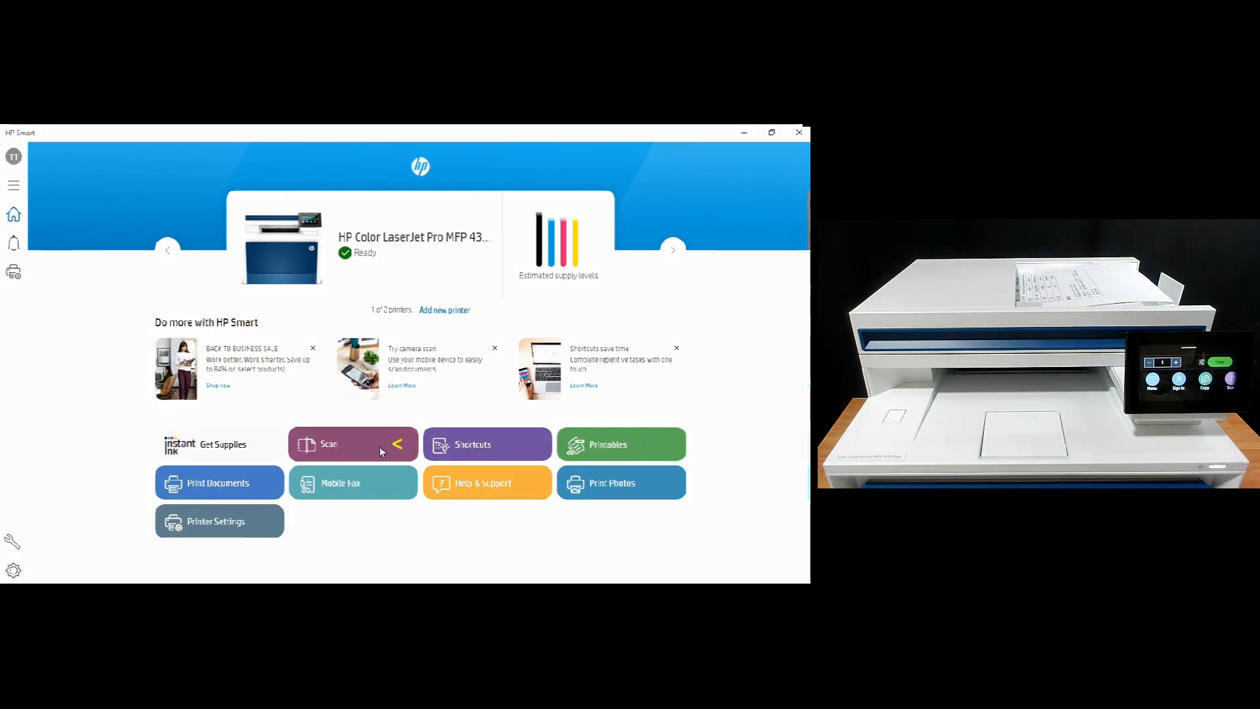
# - Go to the Scan page for the connected printer from the home screen's Scan tile
pyautogui.click(352, 444)
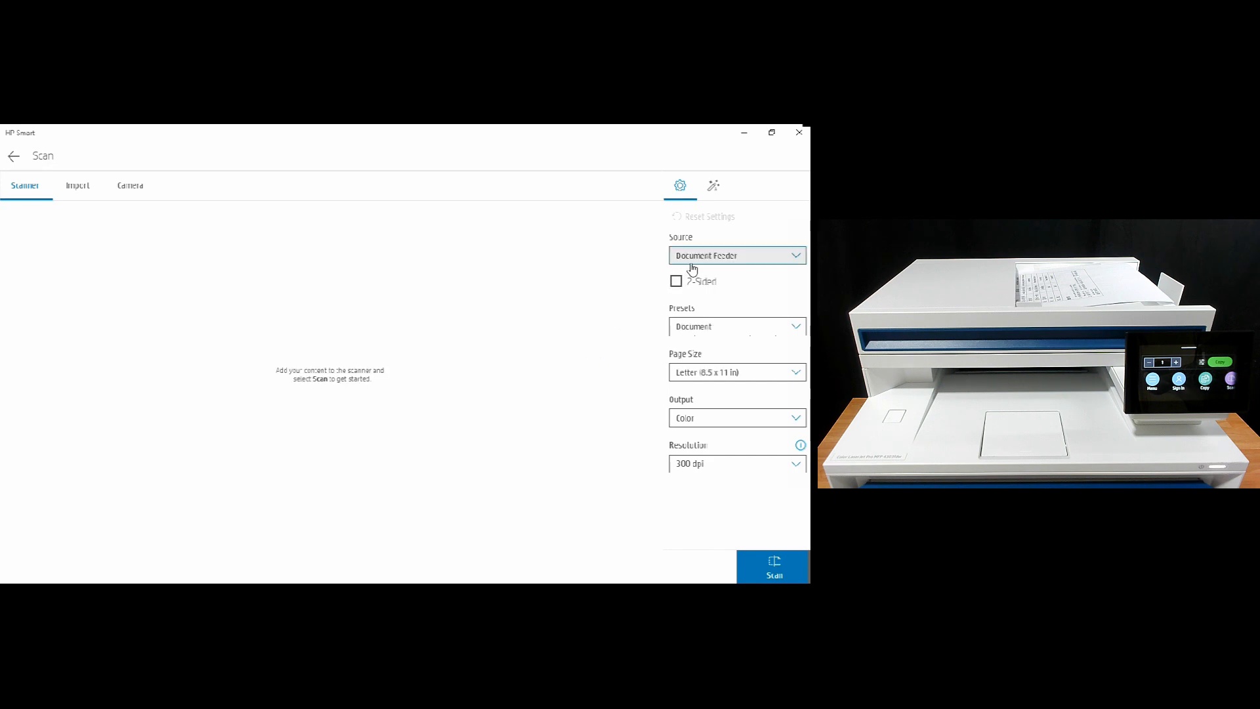
pyautogui.moveTo(723, 264)
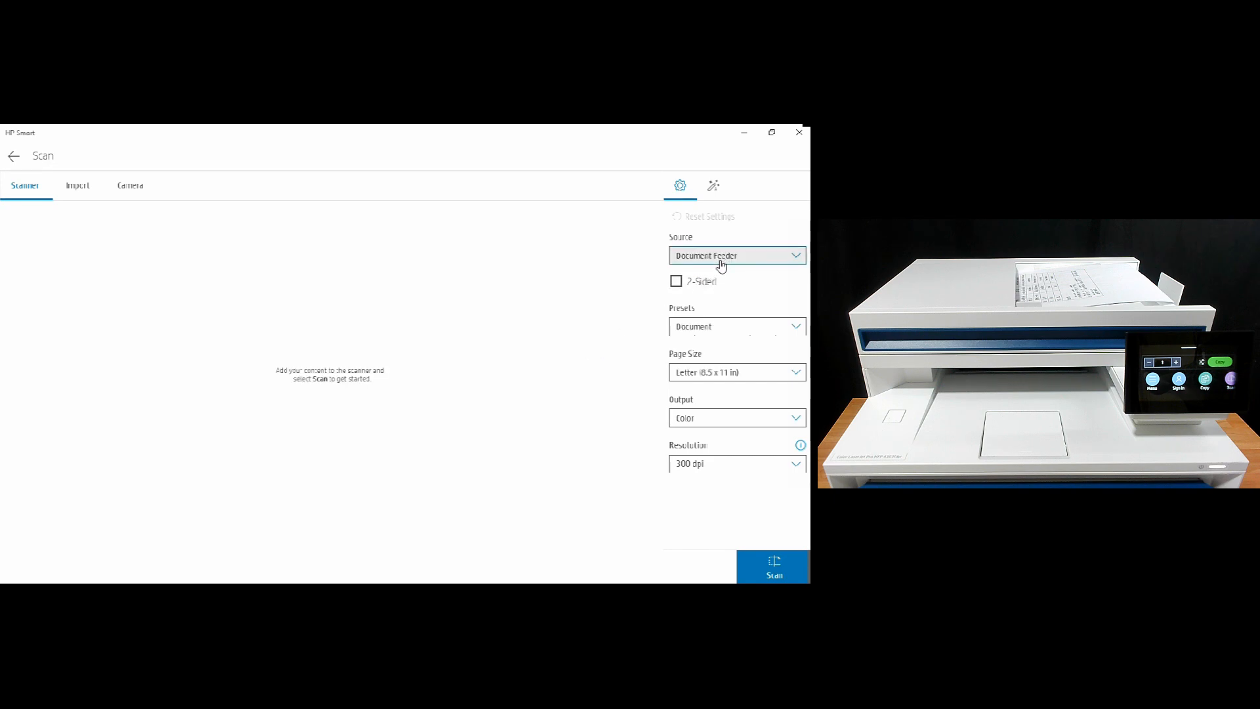
# - Turn on 2-Sided scanning and choose A4 (210 x 297mm) as the page size
pyautogui.click(676, 281)
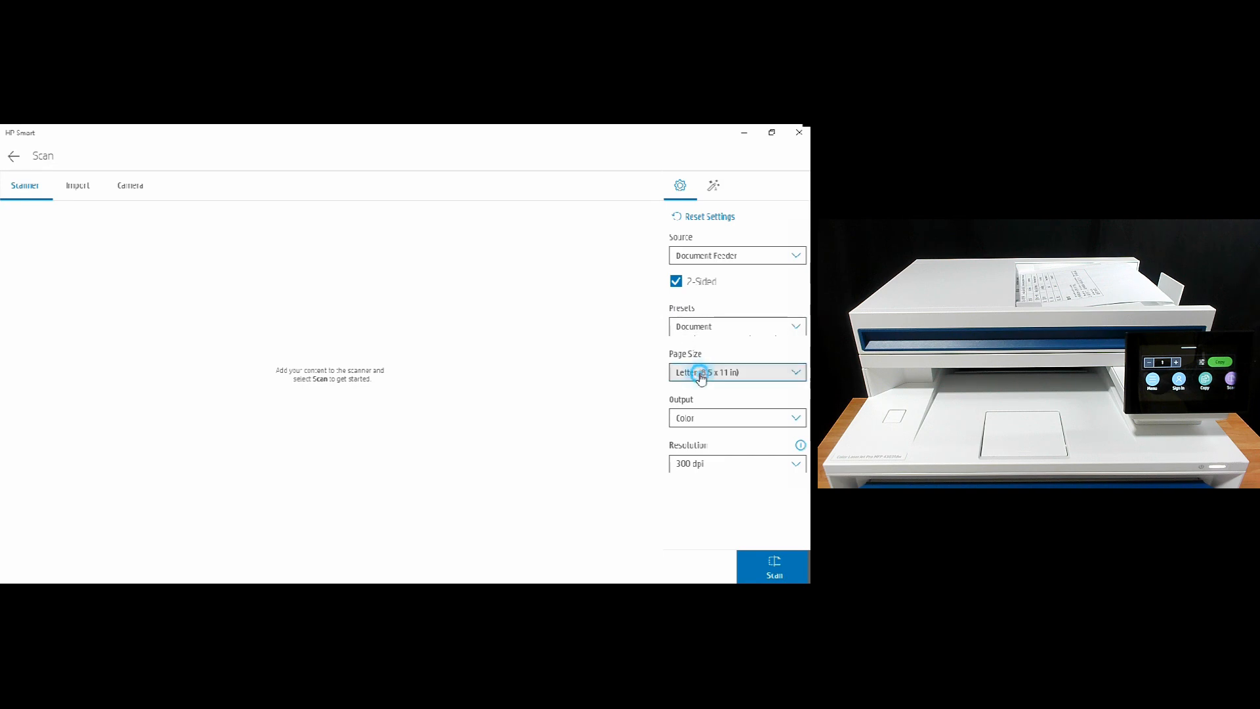
pyautogui.click(736, 371)
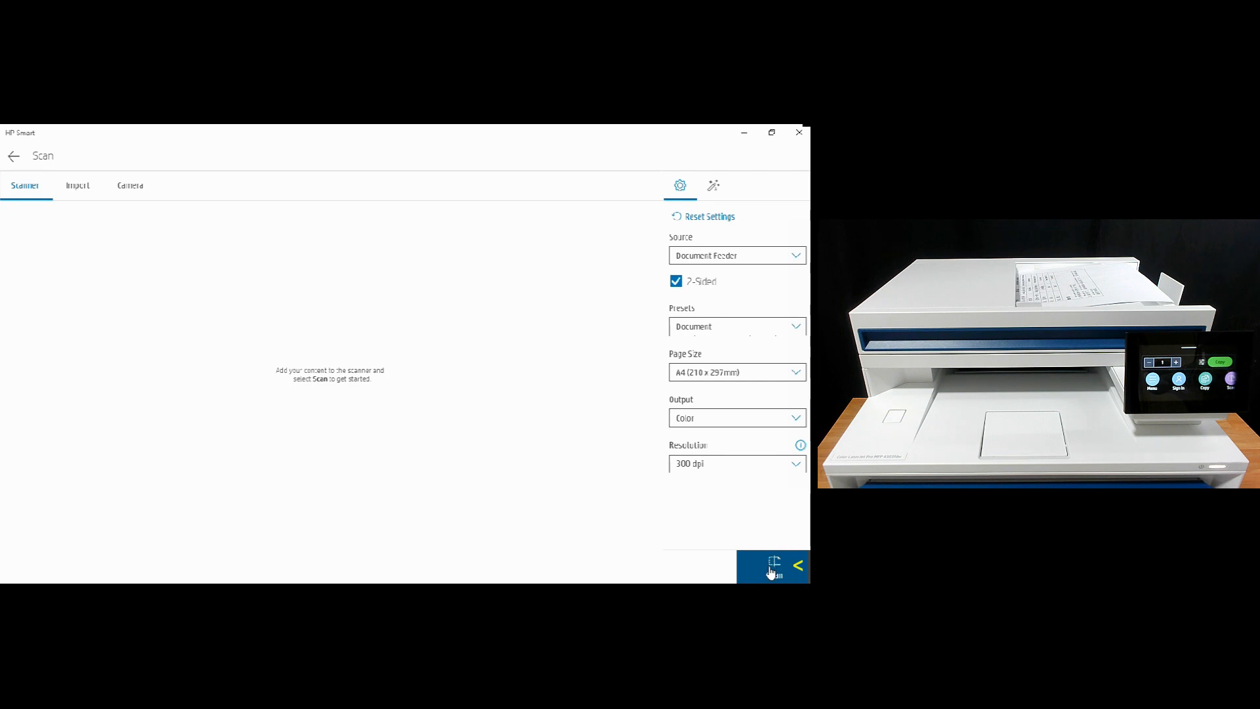
pyautogui.click(773, 567)
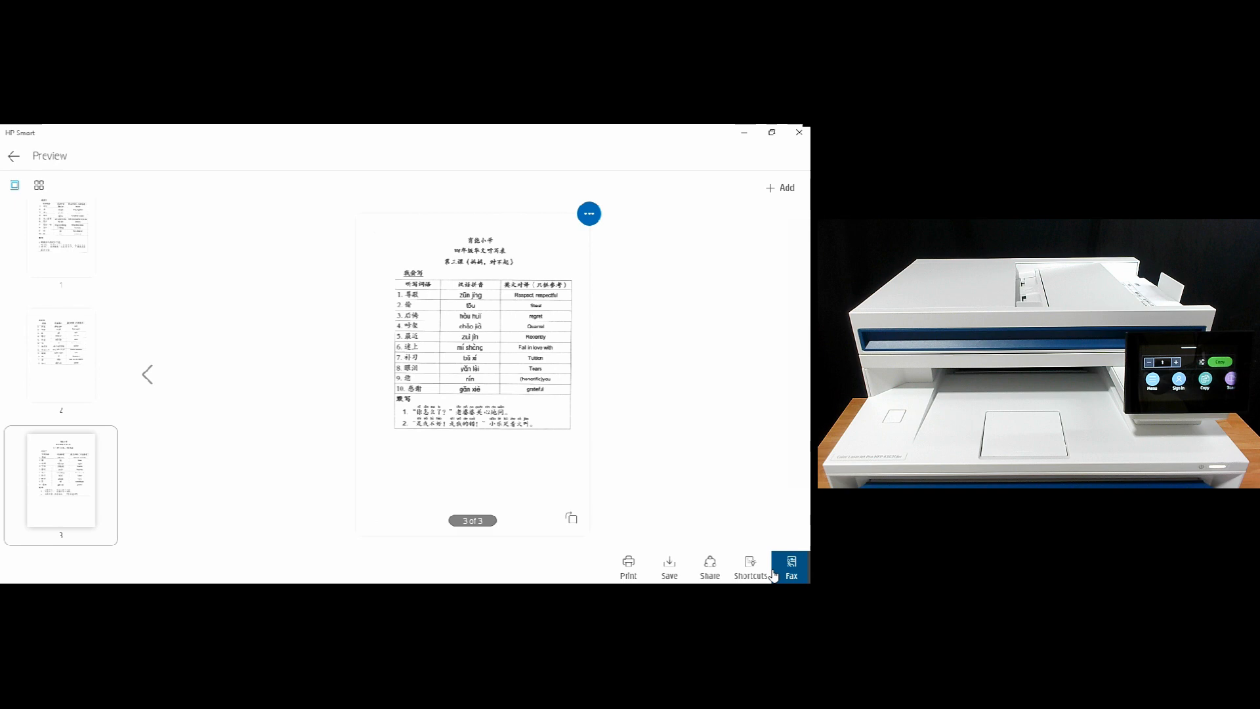
pyautogui.moveTo(147, 372)
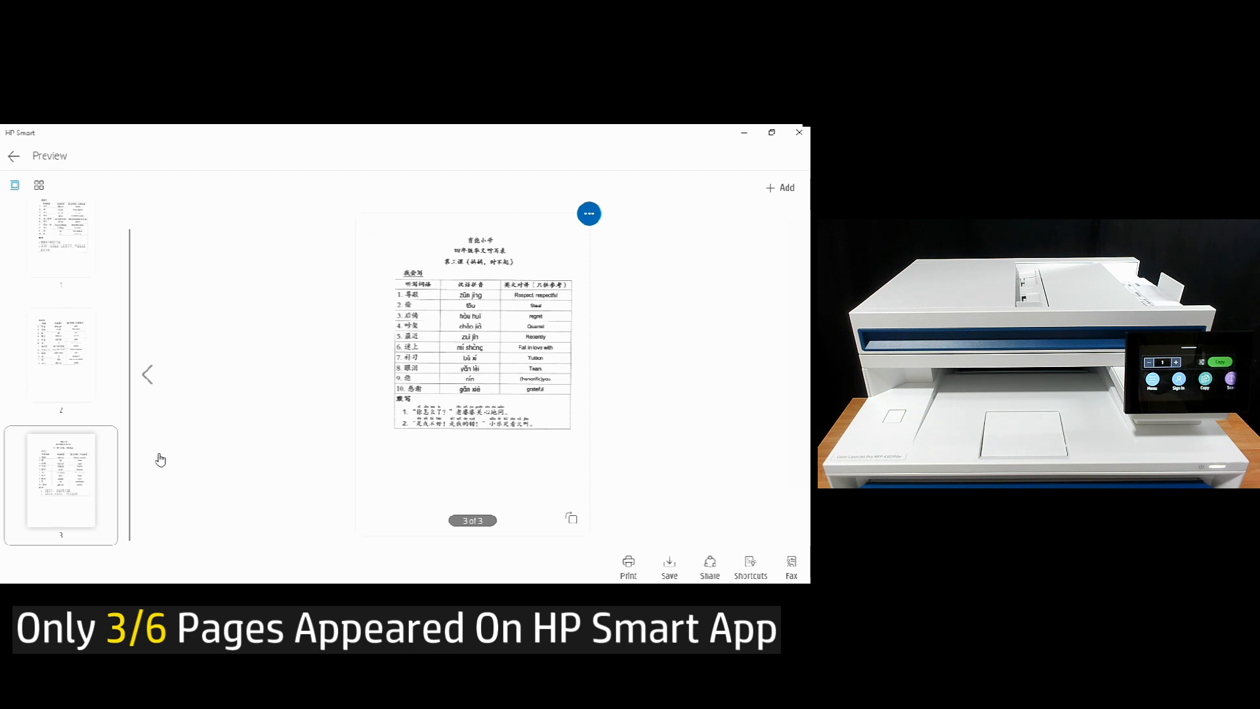
pyautogui.moveTo(165, 442)
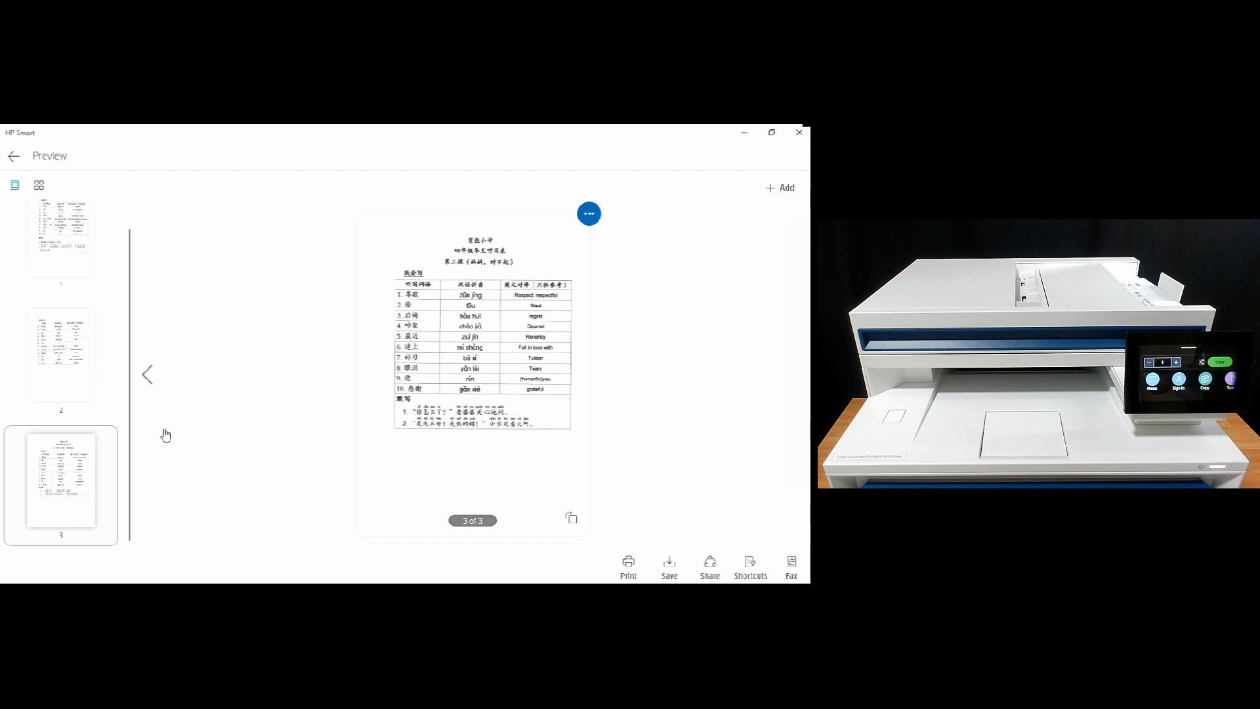
pyautogui.moveTo(92, 234)
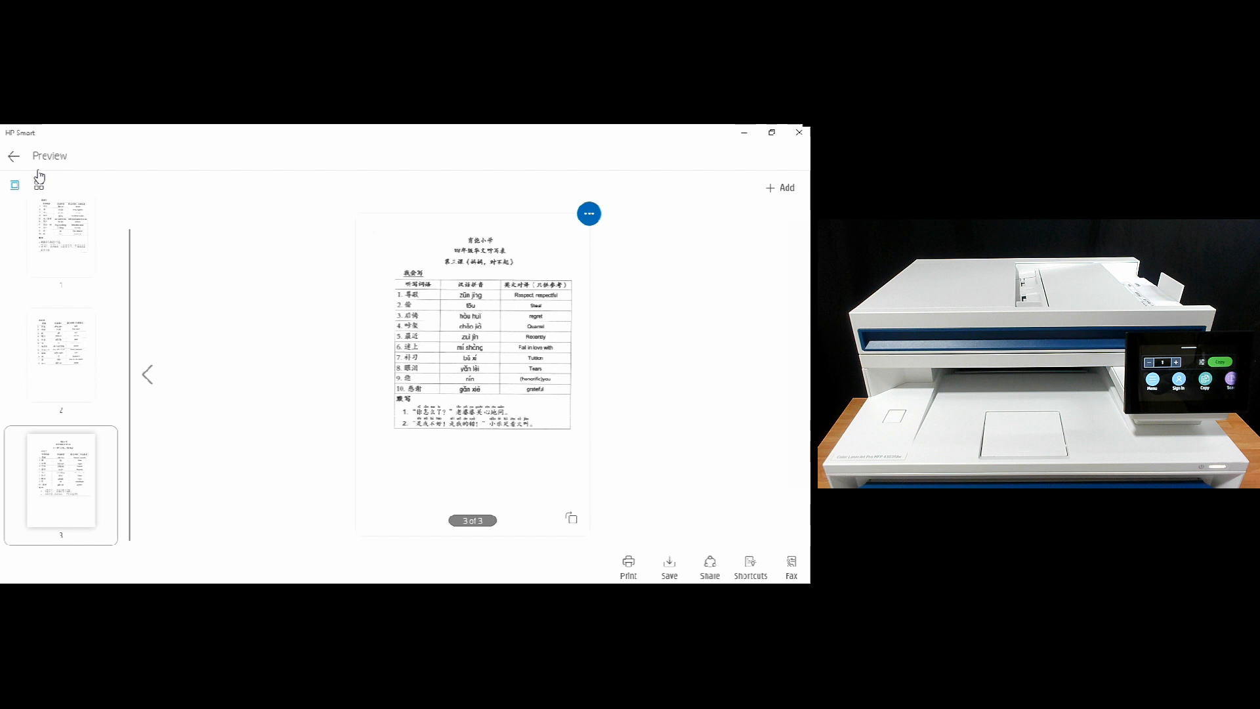
# - Exit the scan preview without saving the three pages and return to the home screen
pyautogui.click(13, 156)
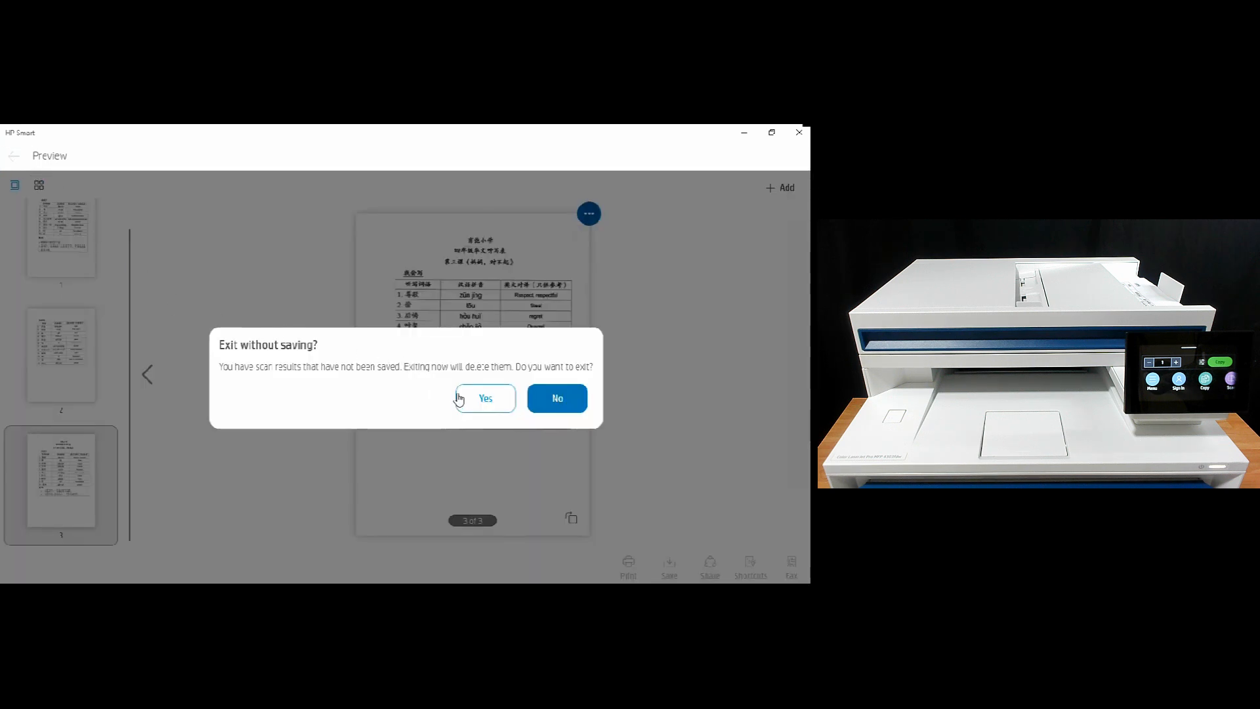
pyautogui.click(485, 398)
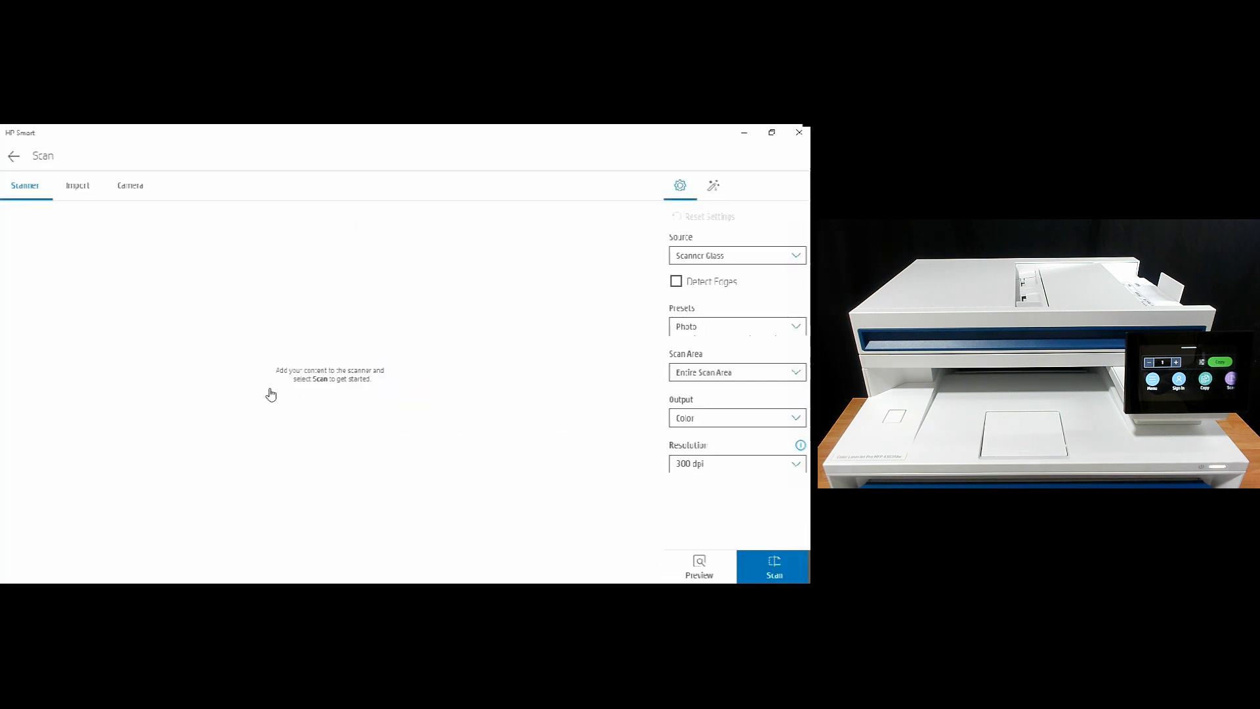
pyautogui.click(13, 155)
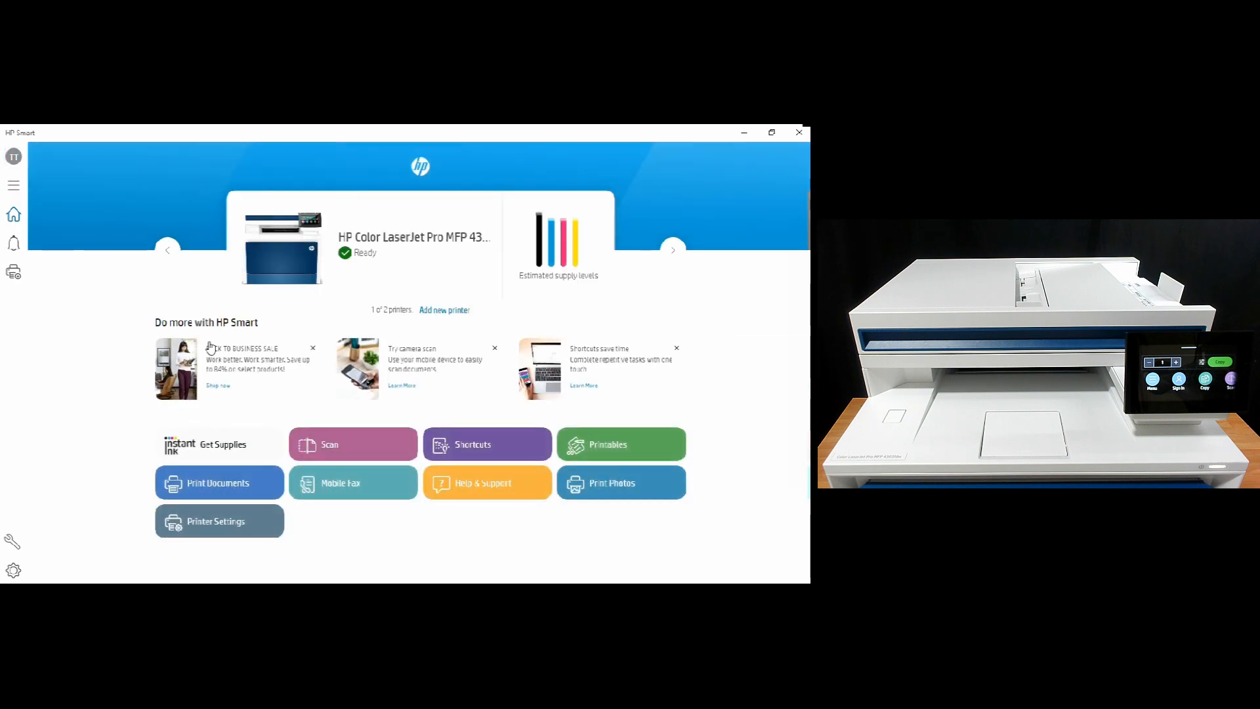
pyautogui.click(13, 571)
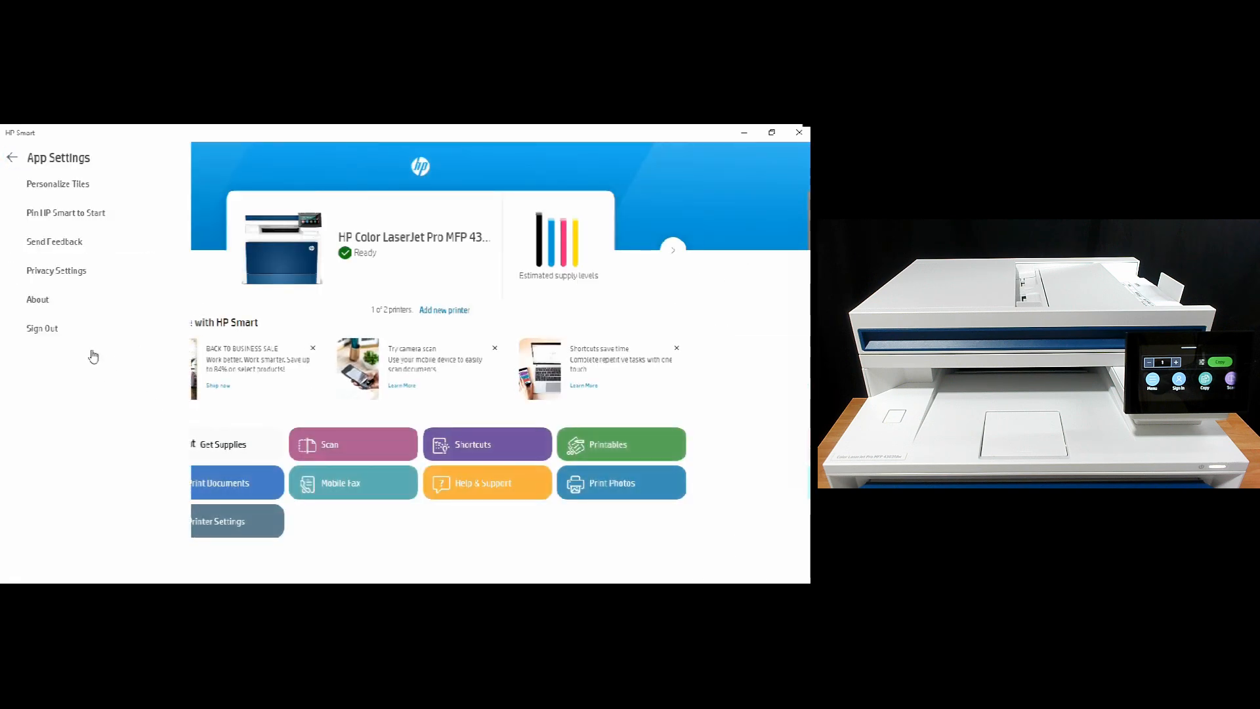
pyautogui.click(38, 299)
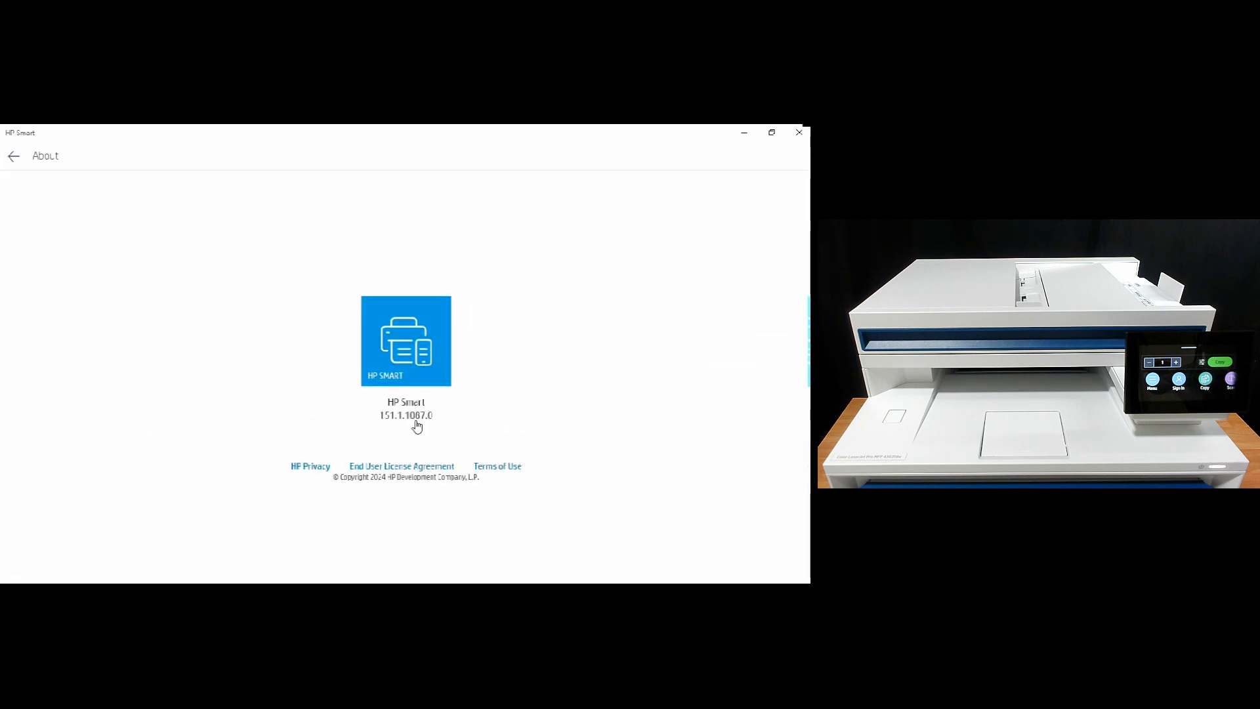
pyautogui.moveTo(407, 441)
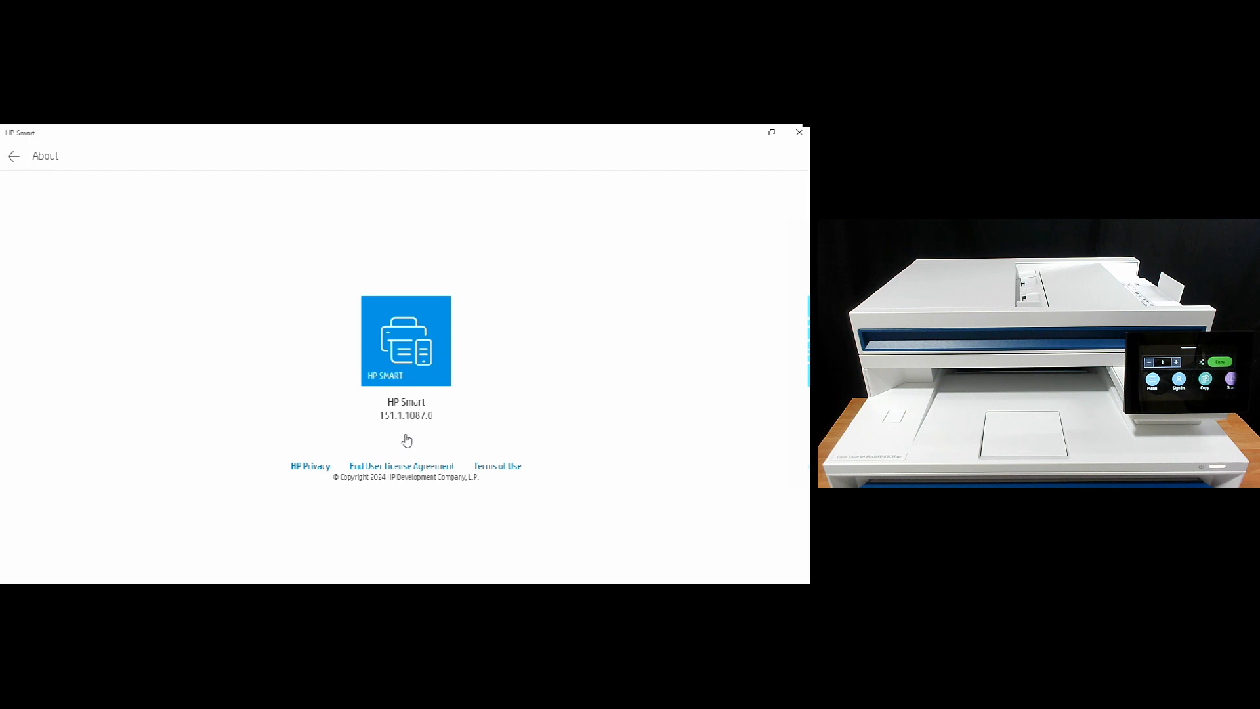
pyautogui.click(13, 156)
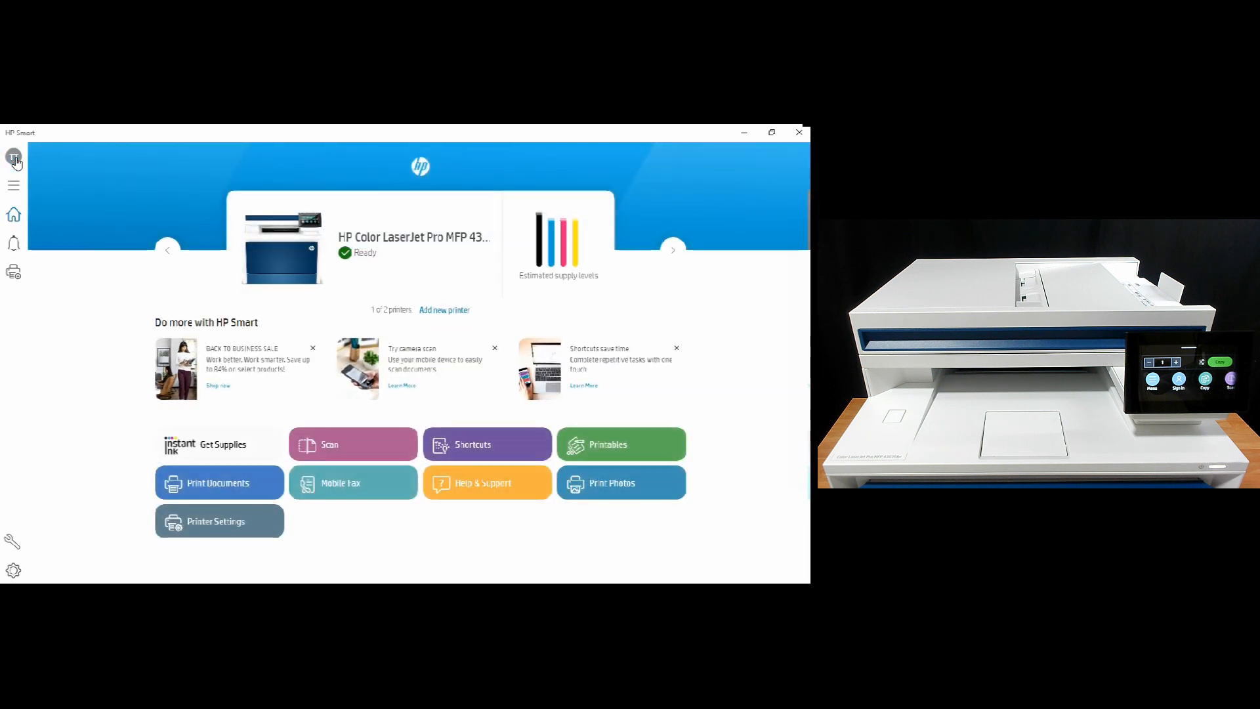